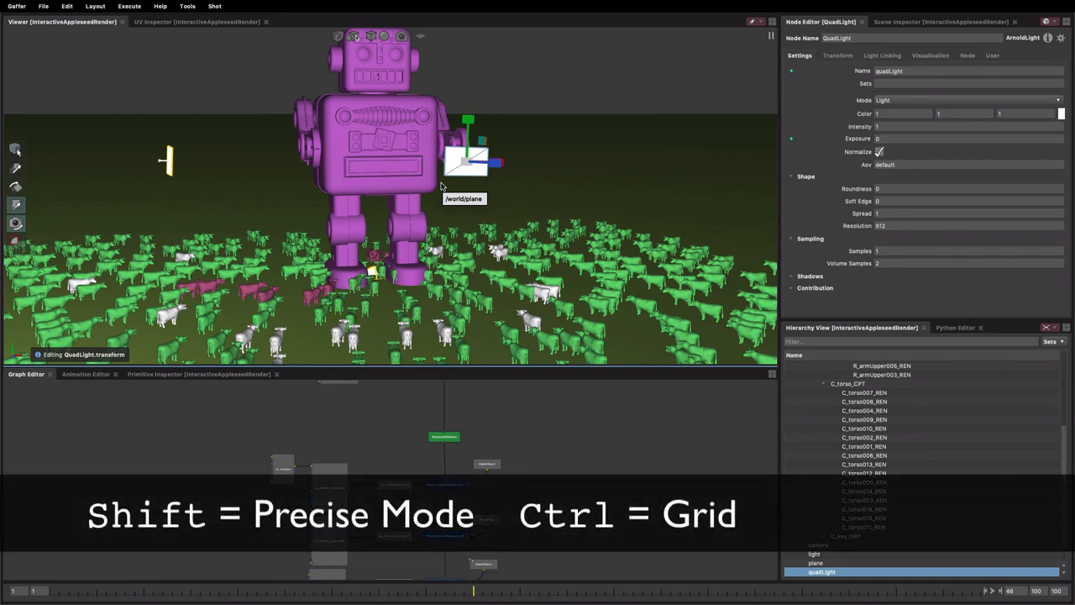
pyautogui.moveTo(269, 192)
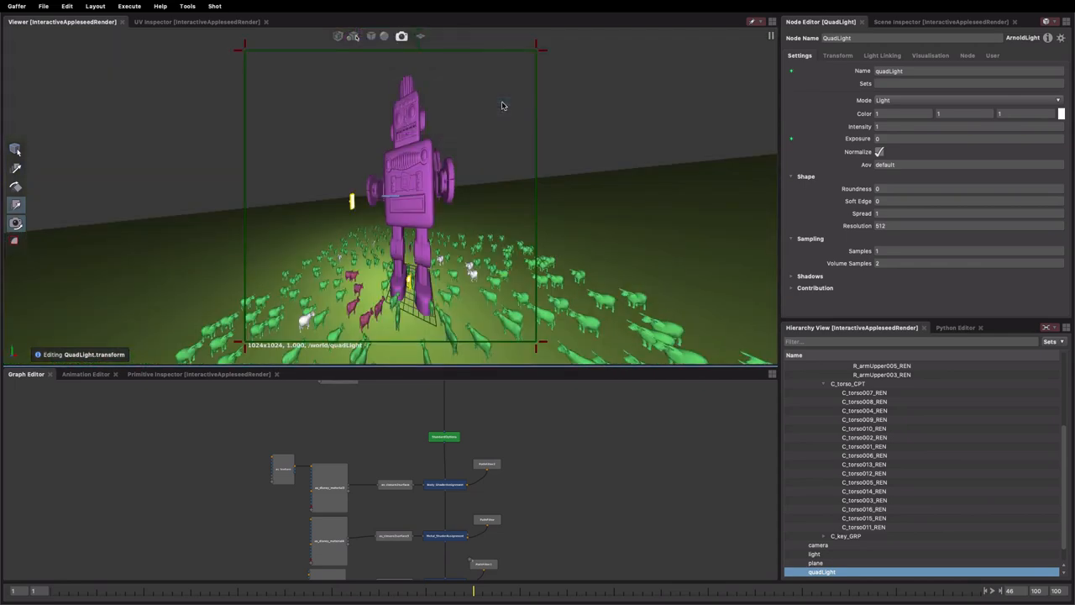
pyautogui.moveTo(31, 216)
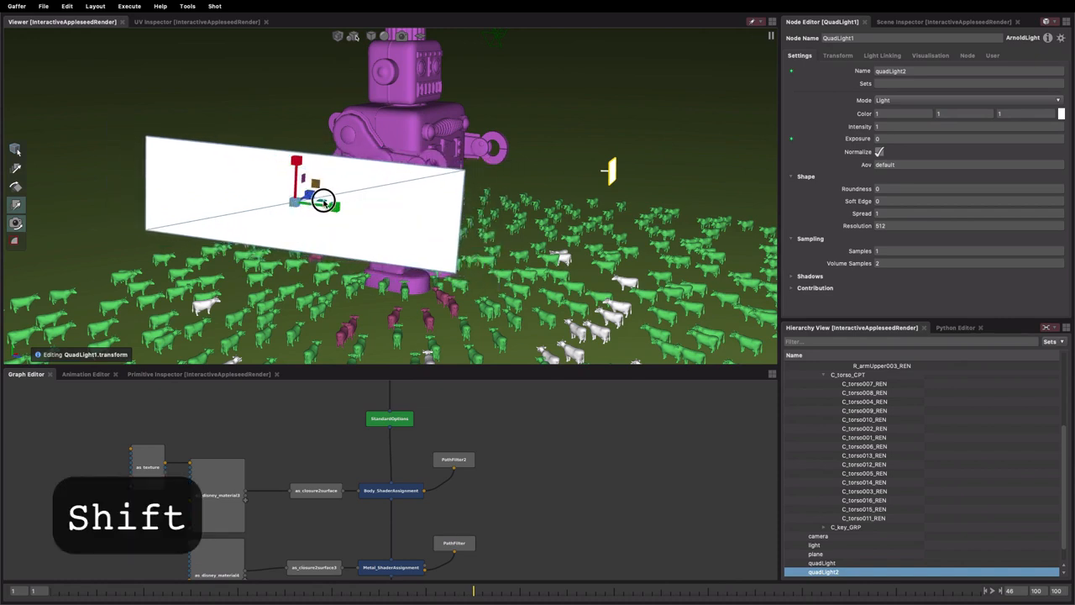
# - Shift-drag the large quad light panel to move it by a tiny amount
pyautogui.moveTo(322, 201); pyautogui.dragTo(334, 206)
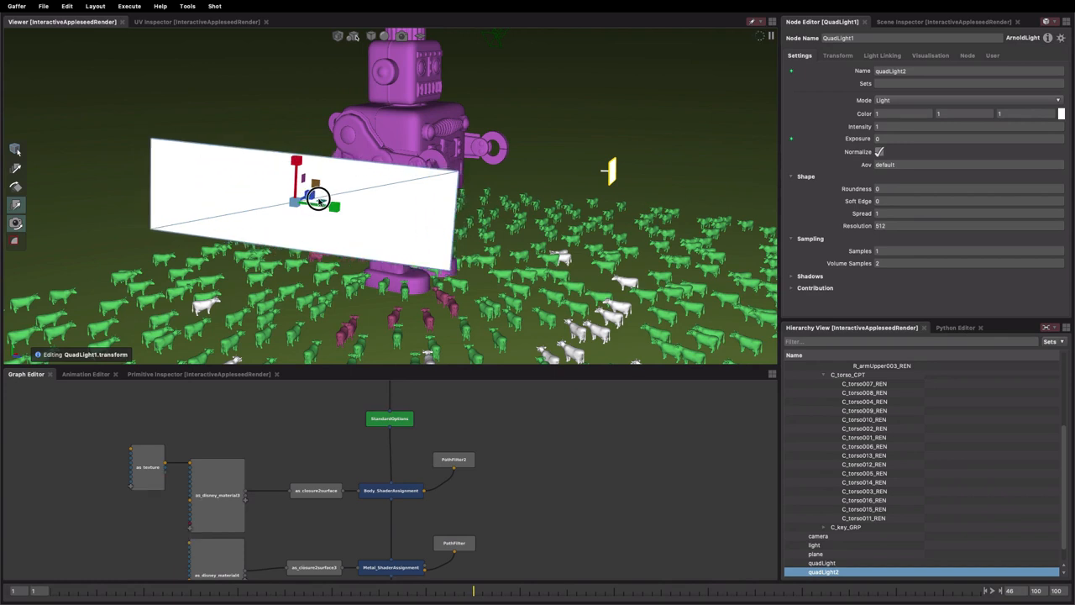
# - Hold Ctrl and drag quadLight2 to move it in whole grid increments
pyautogui.press('ctrl')
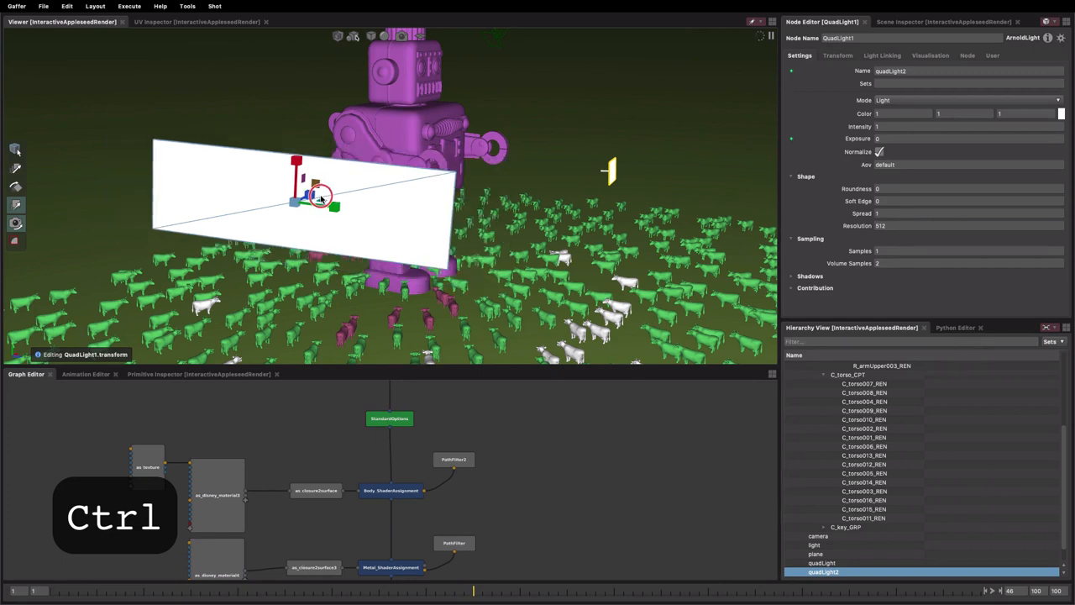
pyautogui.moveTo(320, 197); pyautogui.dragTo(328, 192)
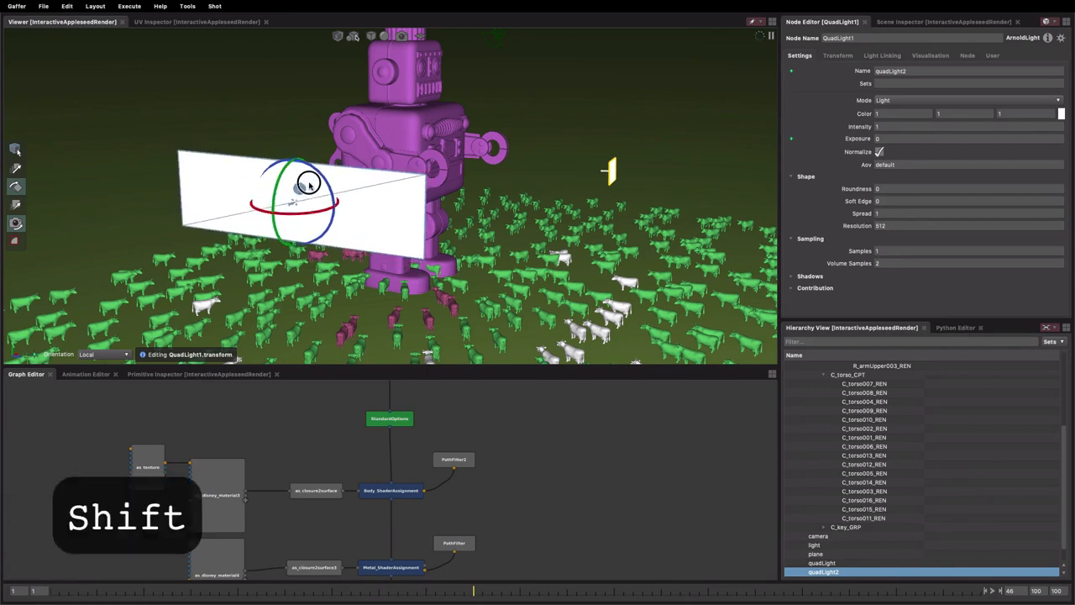
# - Shift-drag a rotation ring to tilt quadLight2 in fine increments
pyautogui.moveTo(309, 183); pyautogui.dragTo(288, 200)
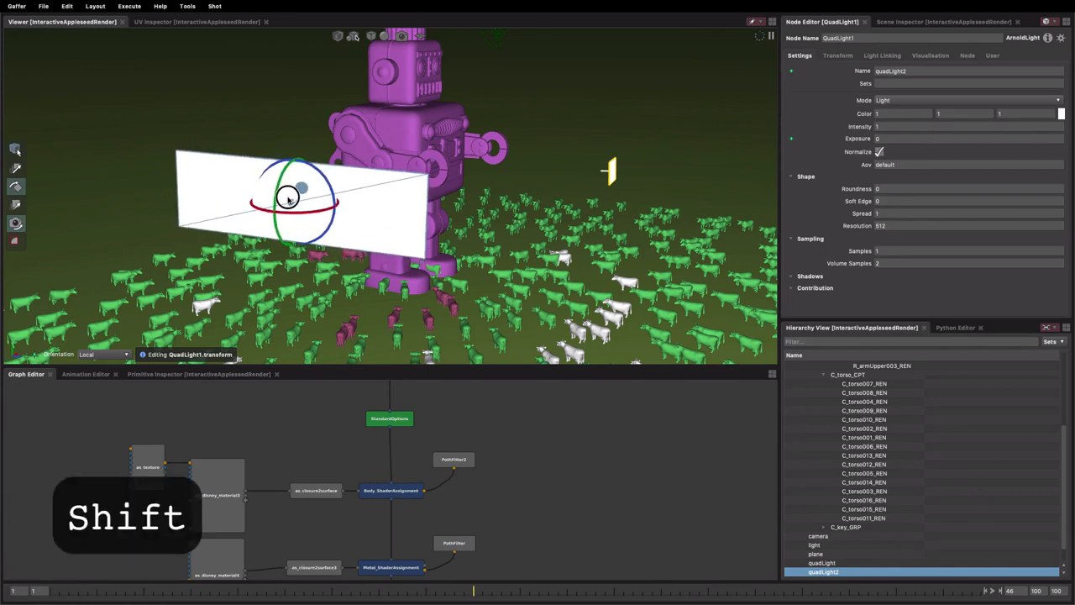